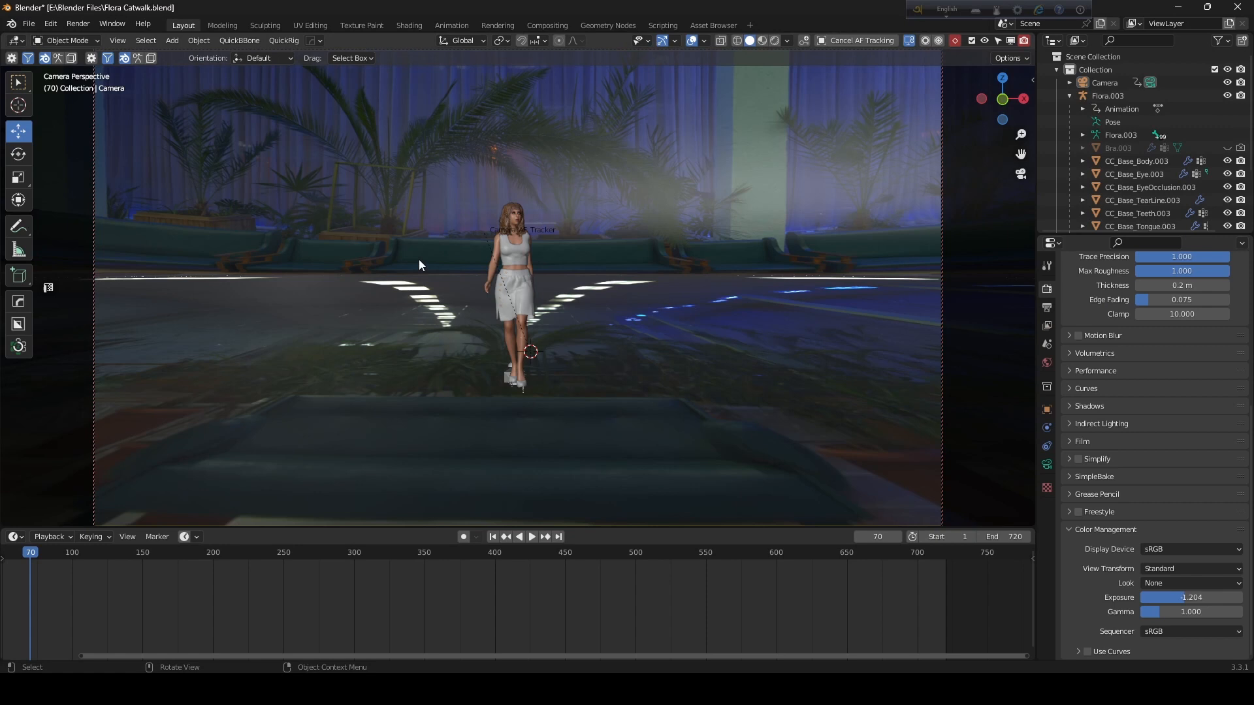
mouse_move(563, 306)
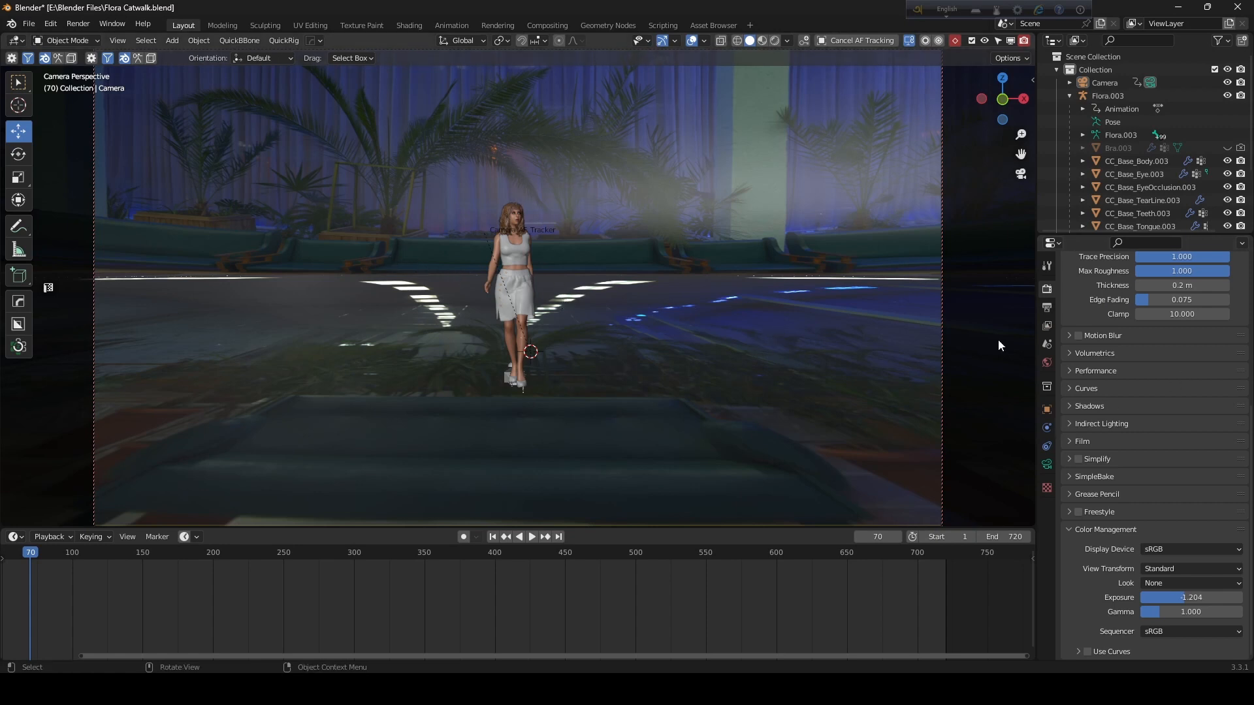
mouse_move(1046, 290)
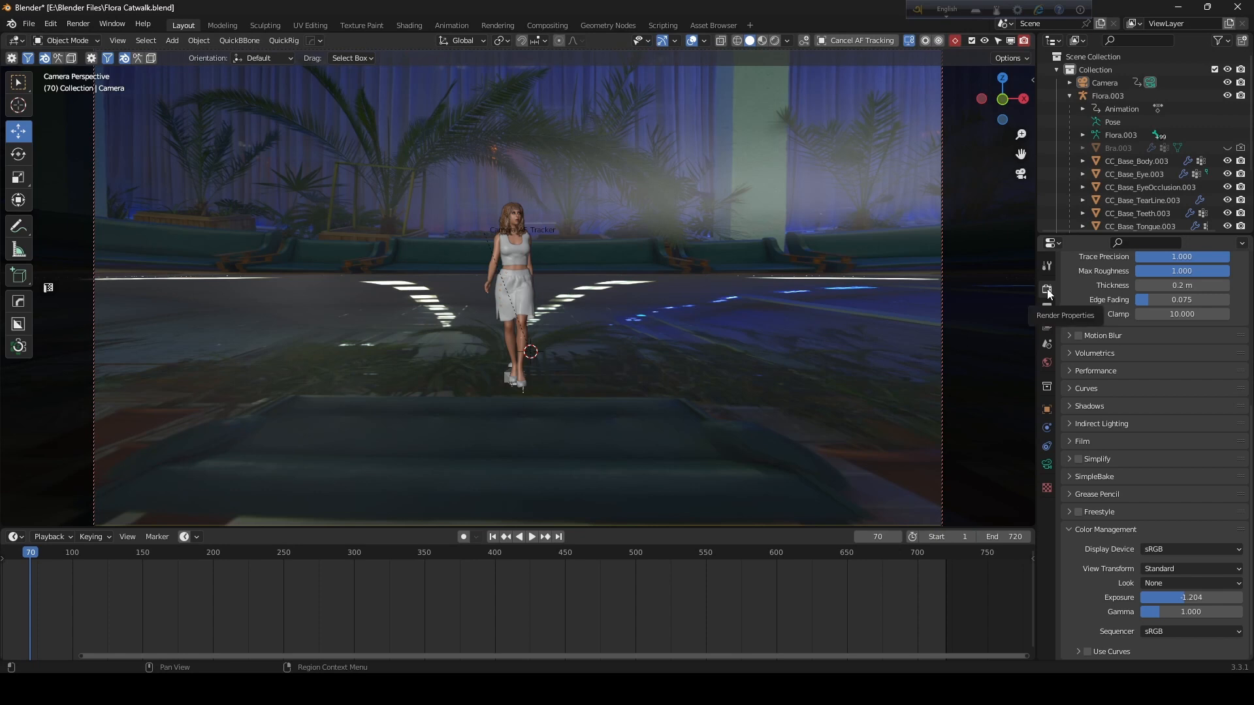
mouse_move(1047, 302)
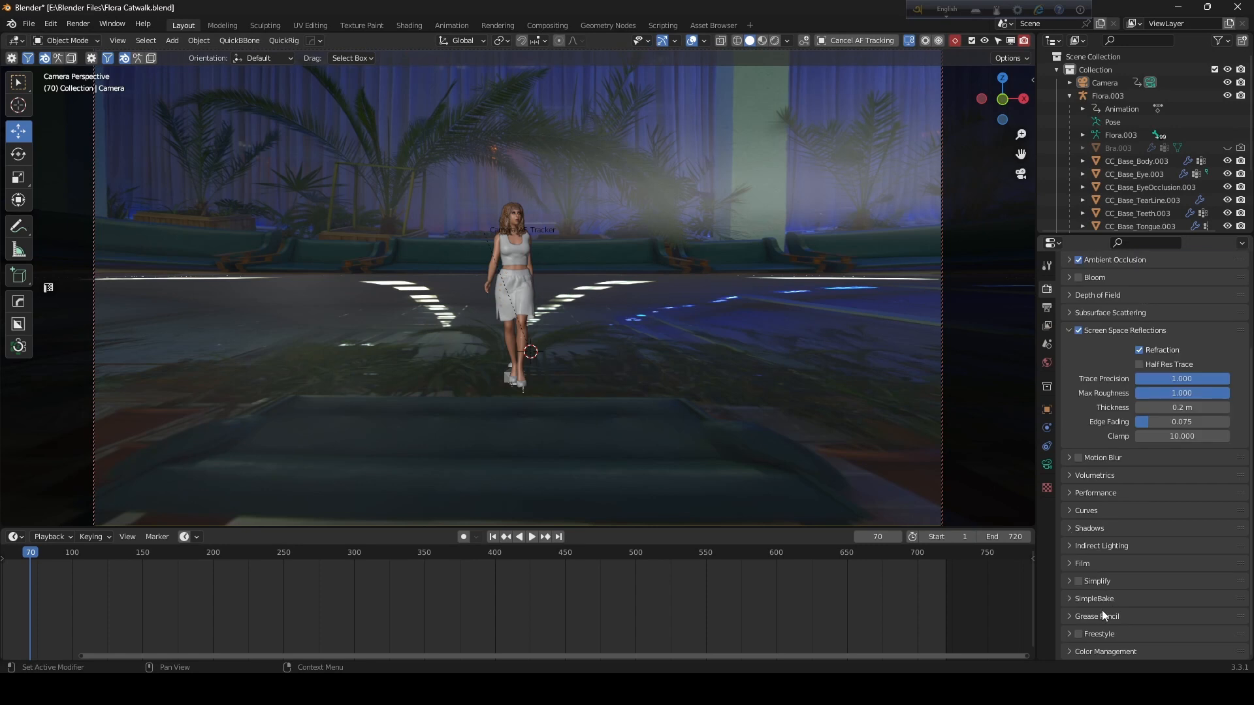
Change the Color Management view transform from Standard to Filmic, keeping exposure at 1.204.
scroll(down, 3)
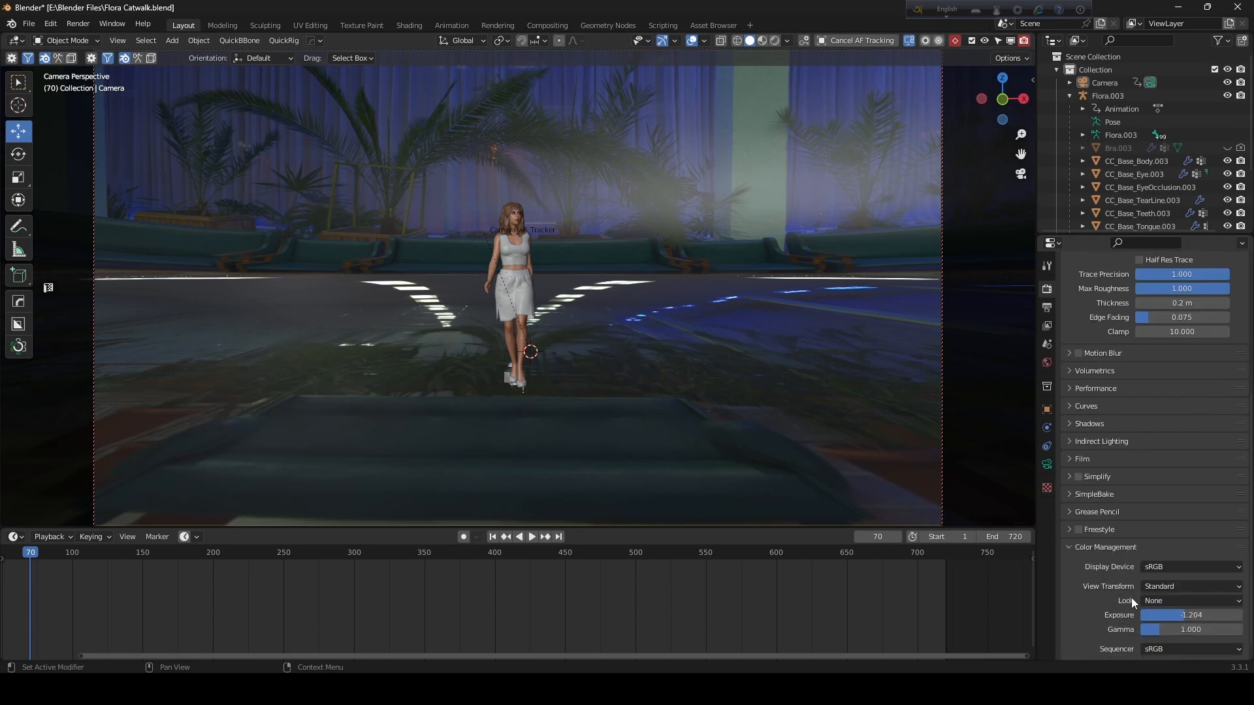
scroll(down, 3)
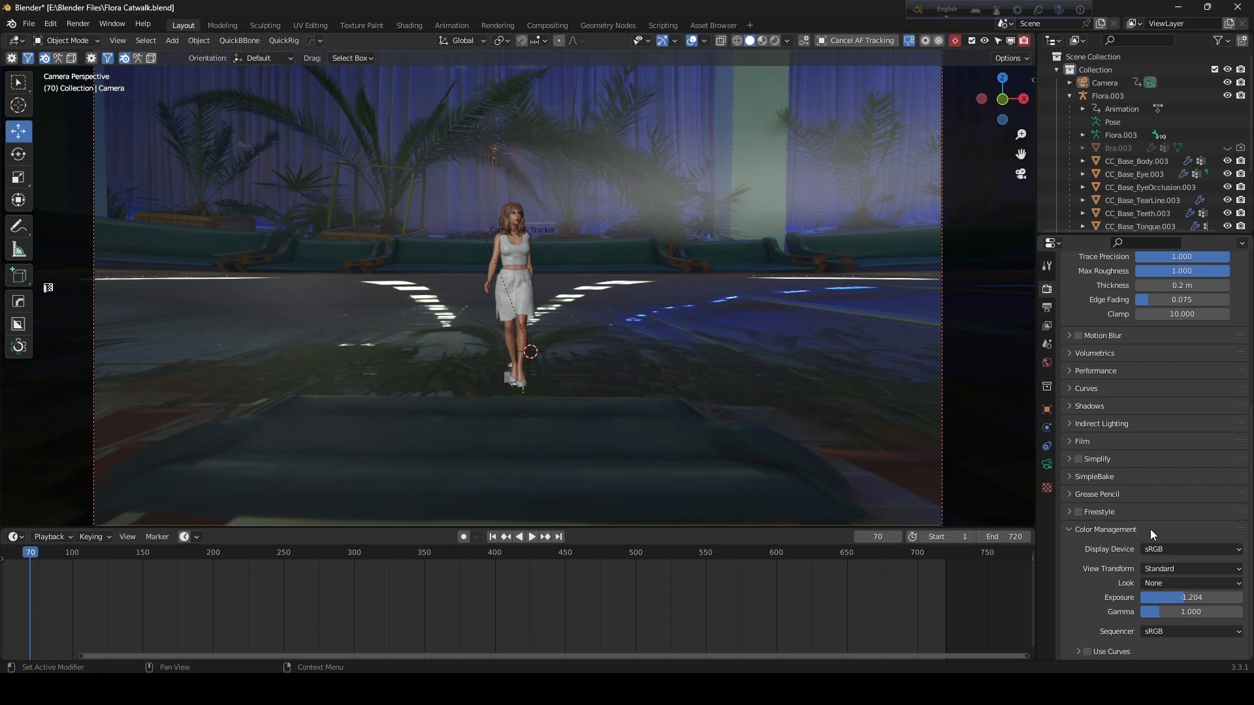
mouse_move(1186, 572)
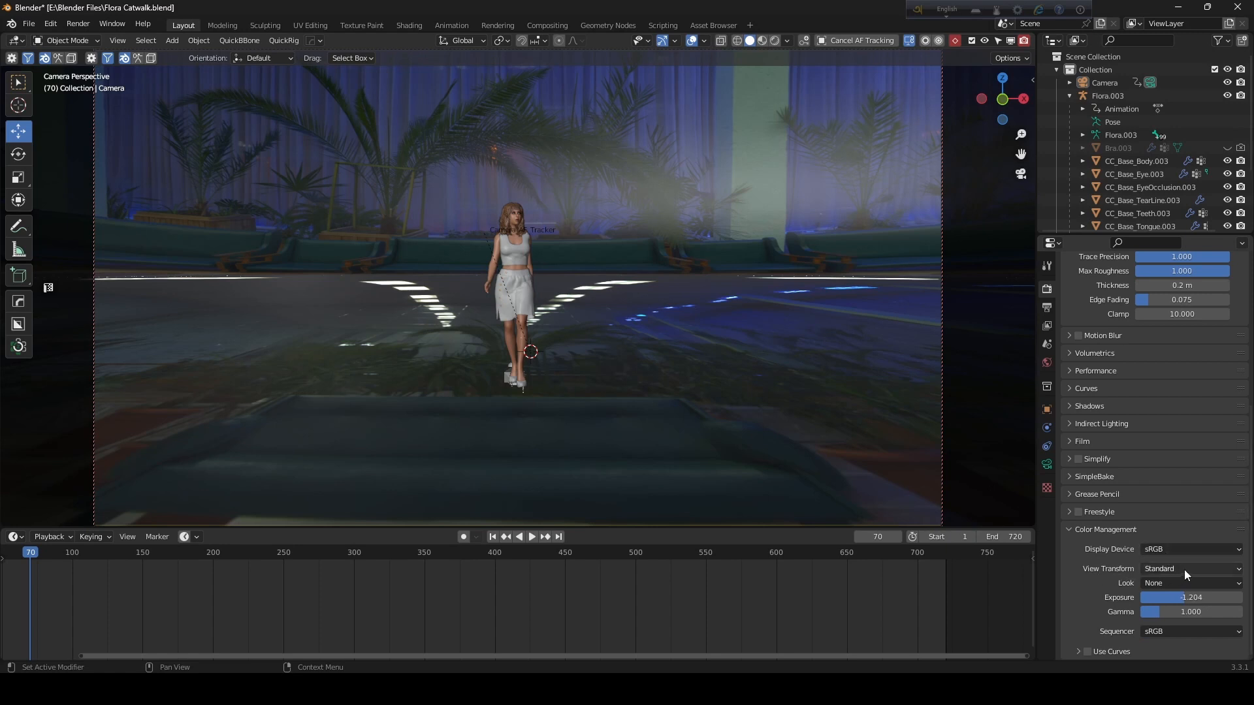
click(1190, 568)
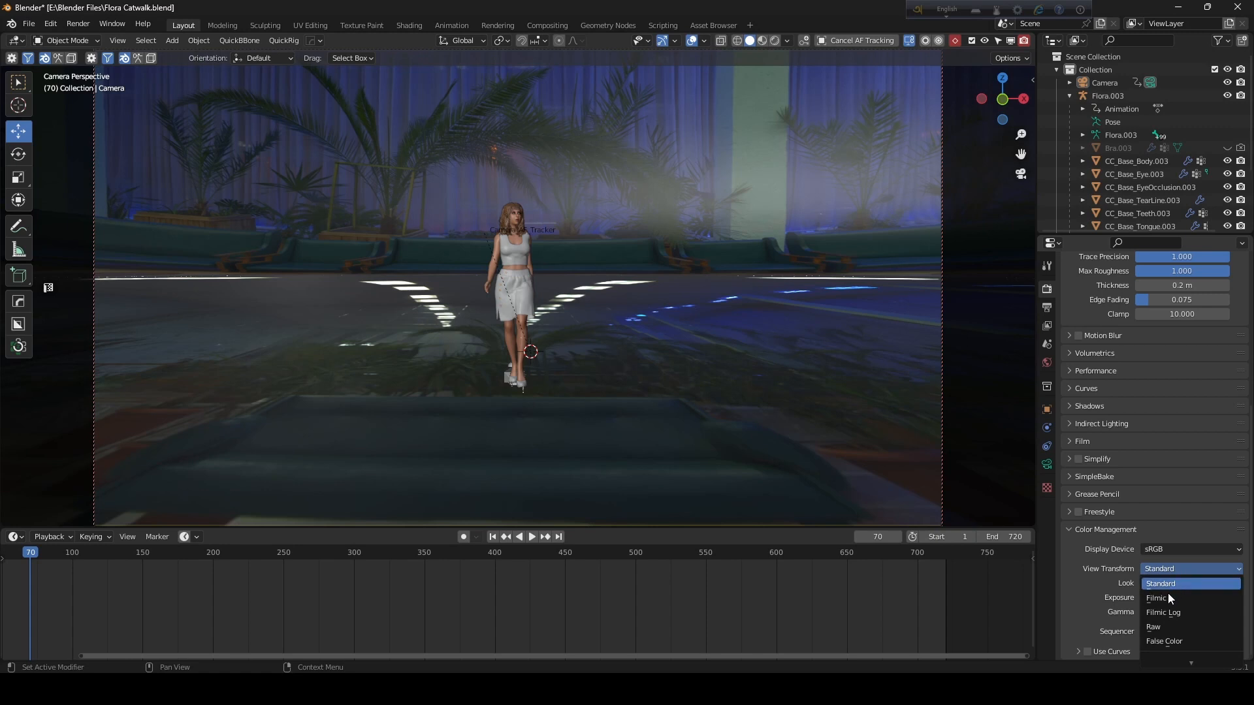
mouse_move(1163, 598)
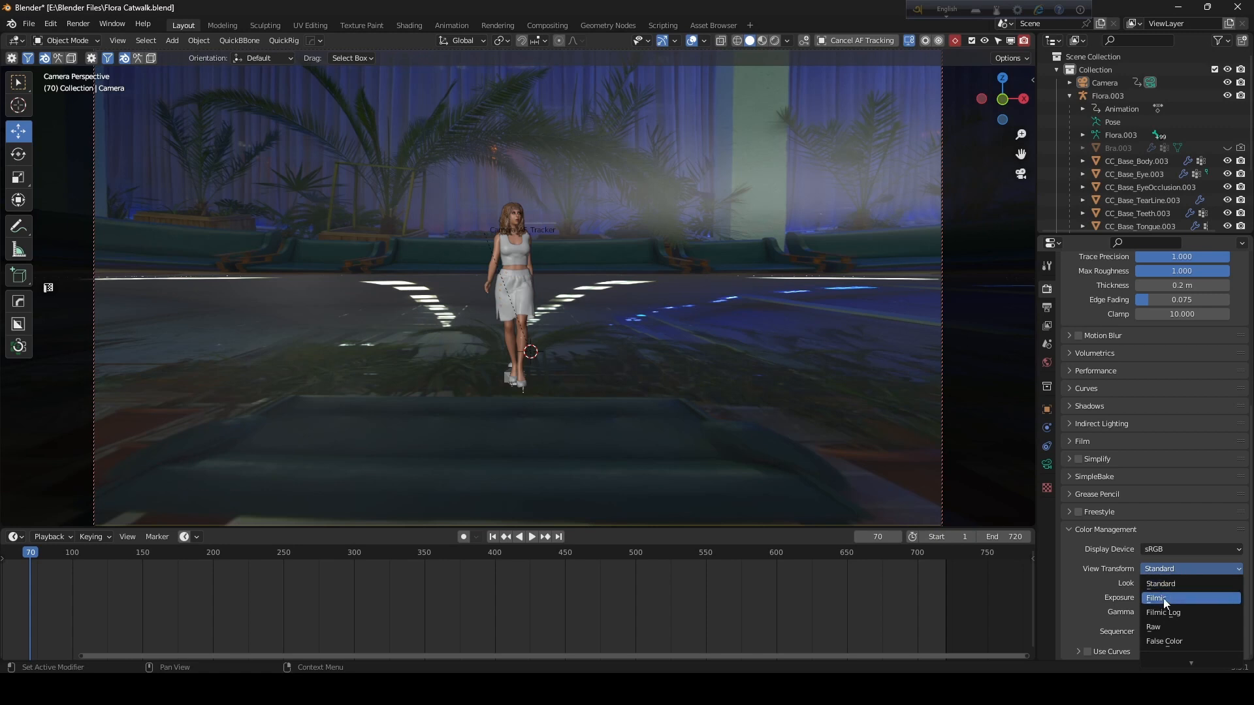
click(1154, 597)
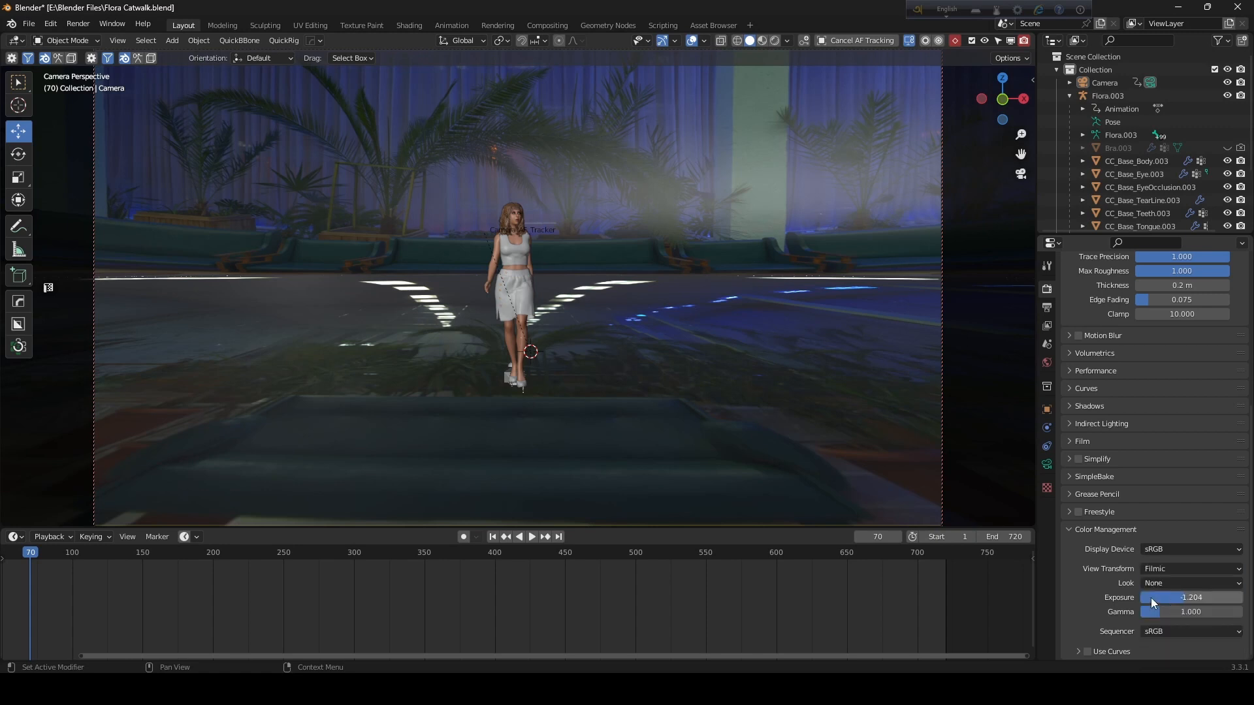
click(77, 23)
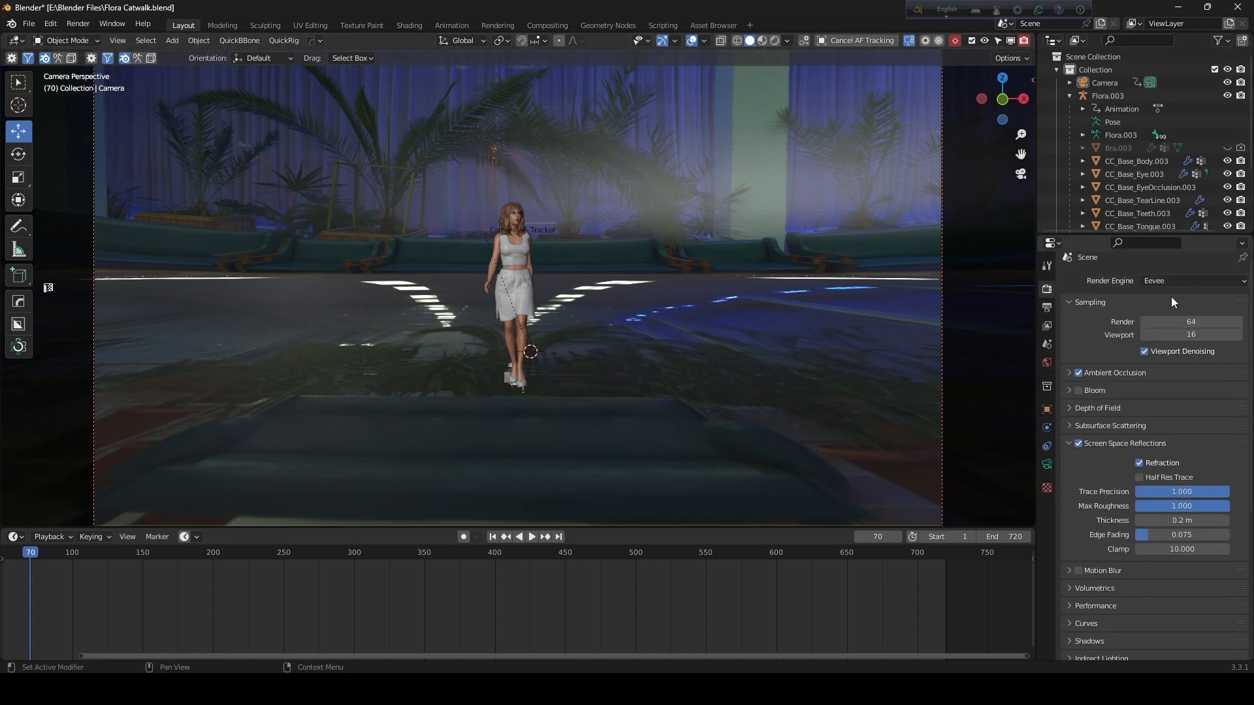
click(78, 24)
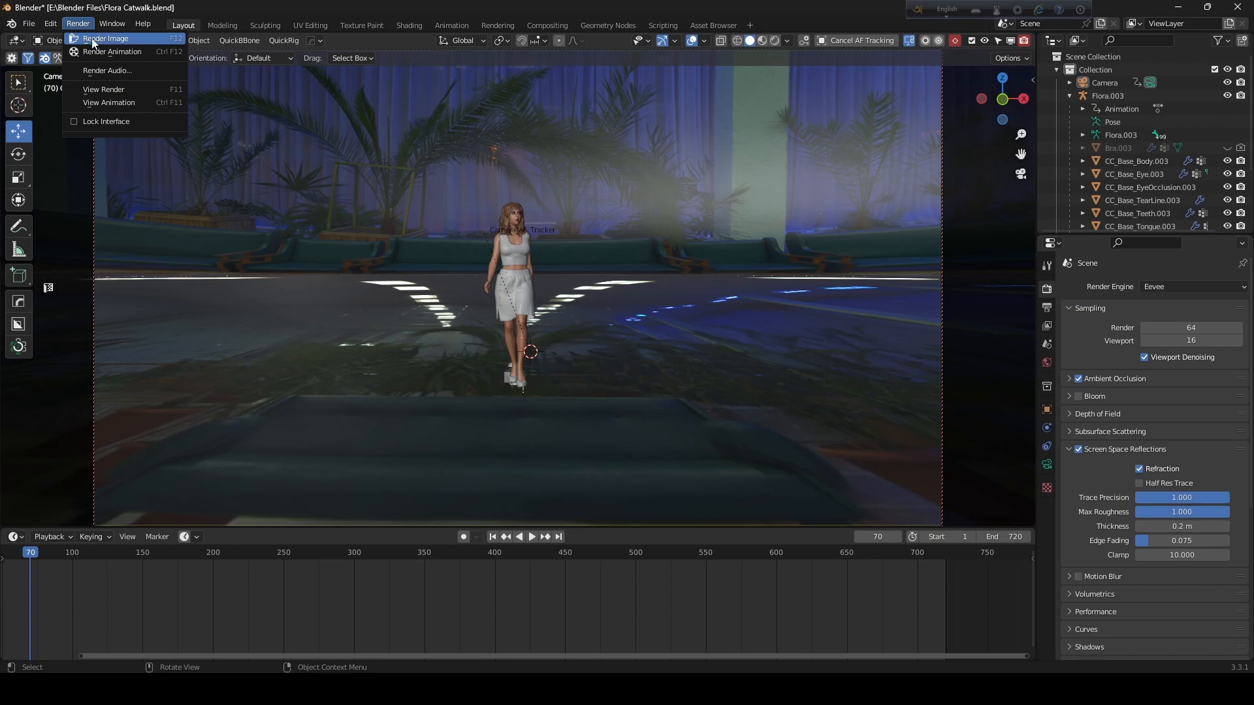
Render frame 70 as a still image and close the render window.
click(109, 38)
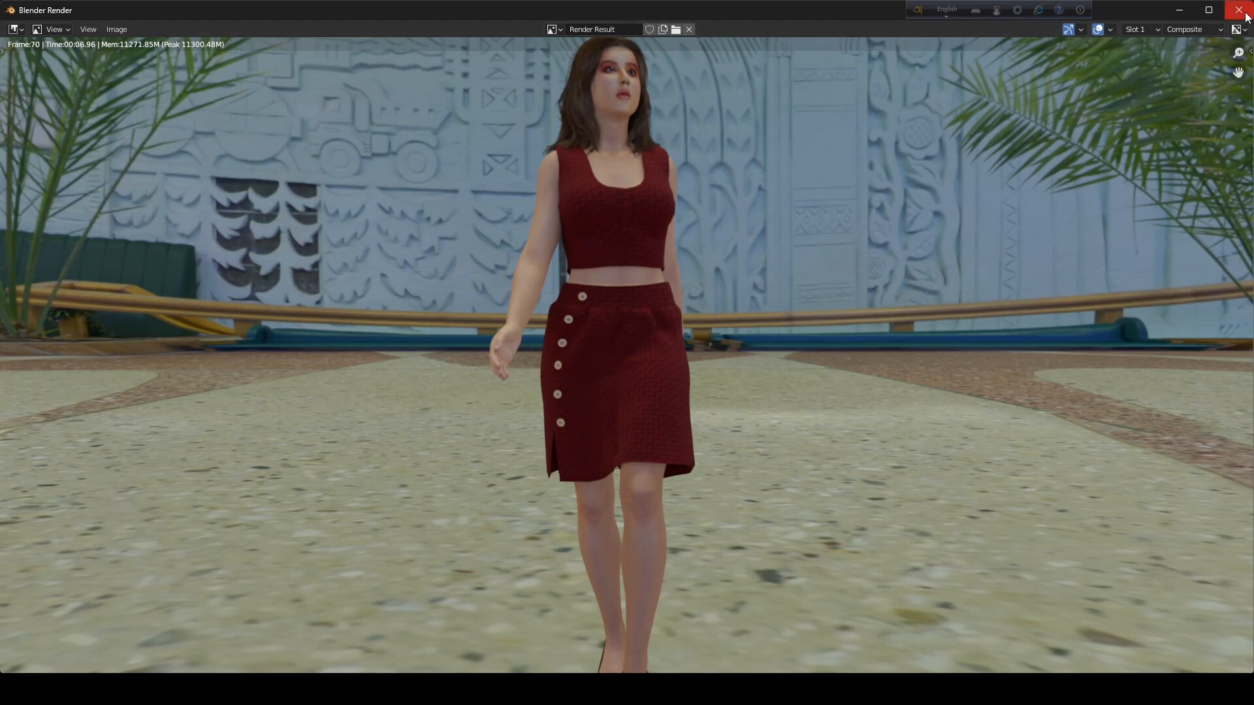
click(1211, 30)
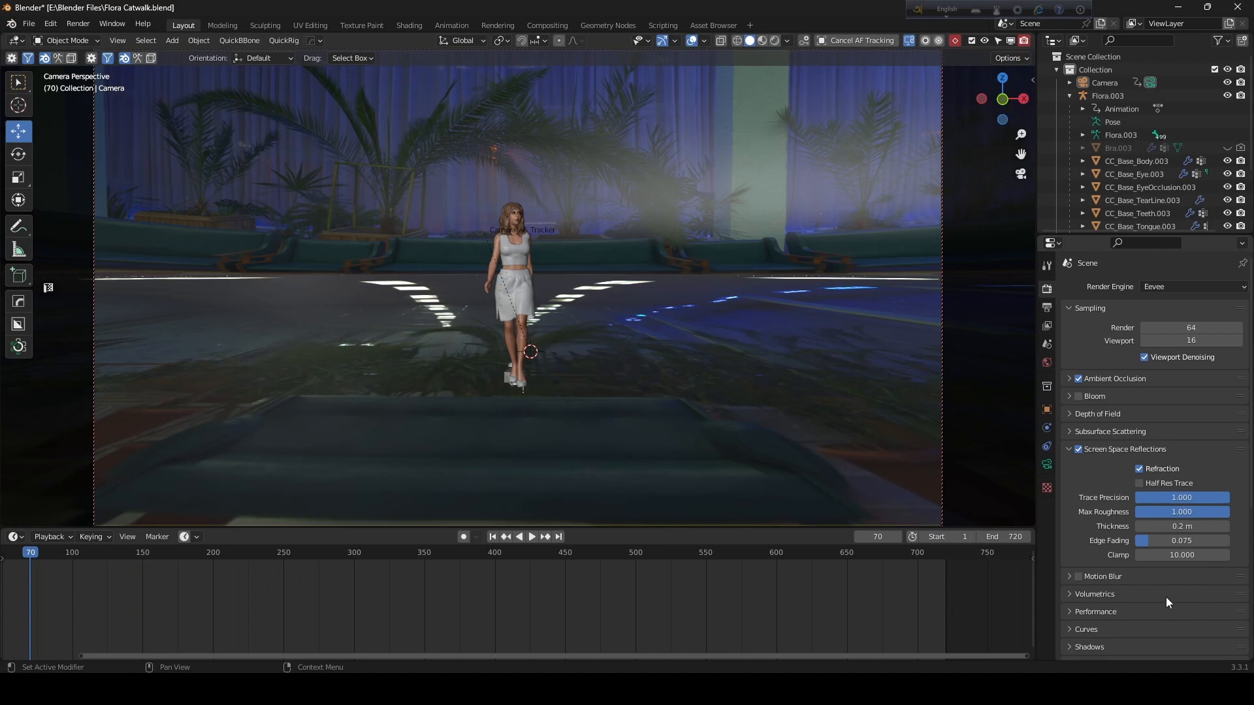
Switch the Color Management view transform from Filmic to Filmic Log.
scroll(down, 3)
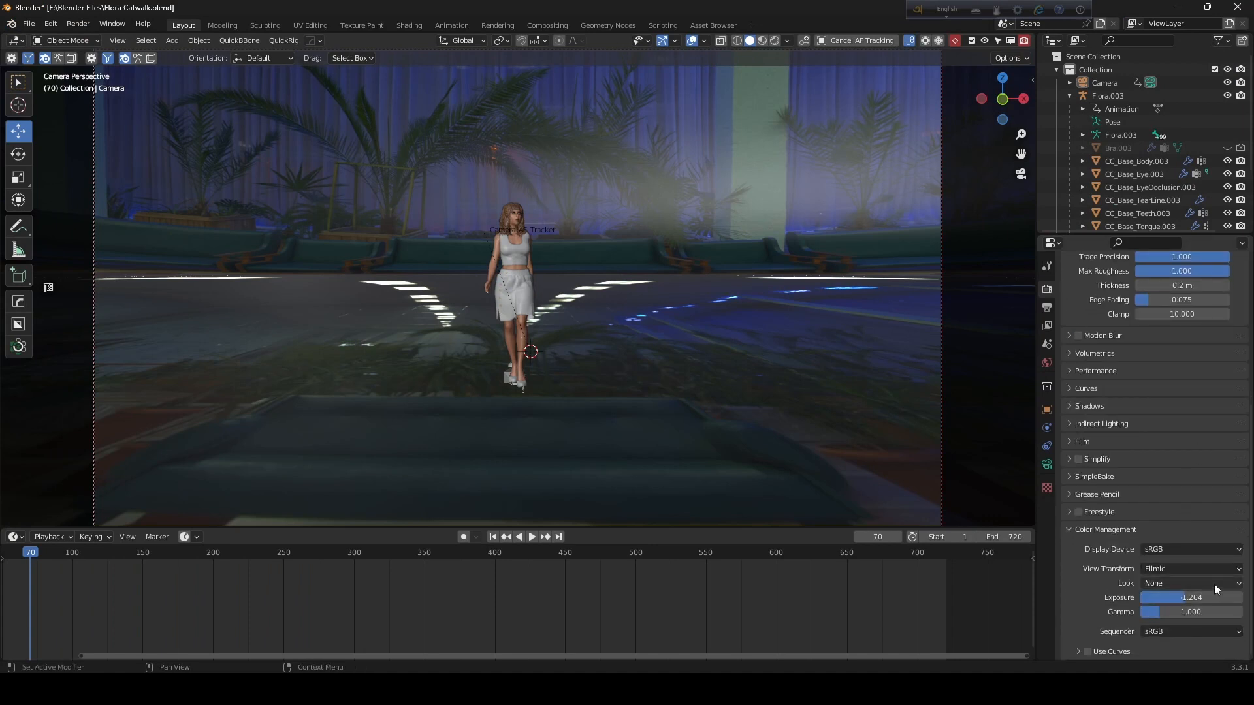
click(1190, 569)
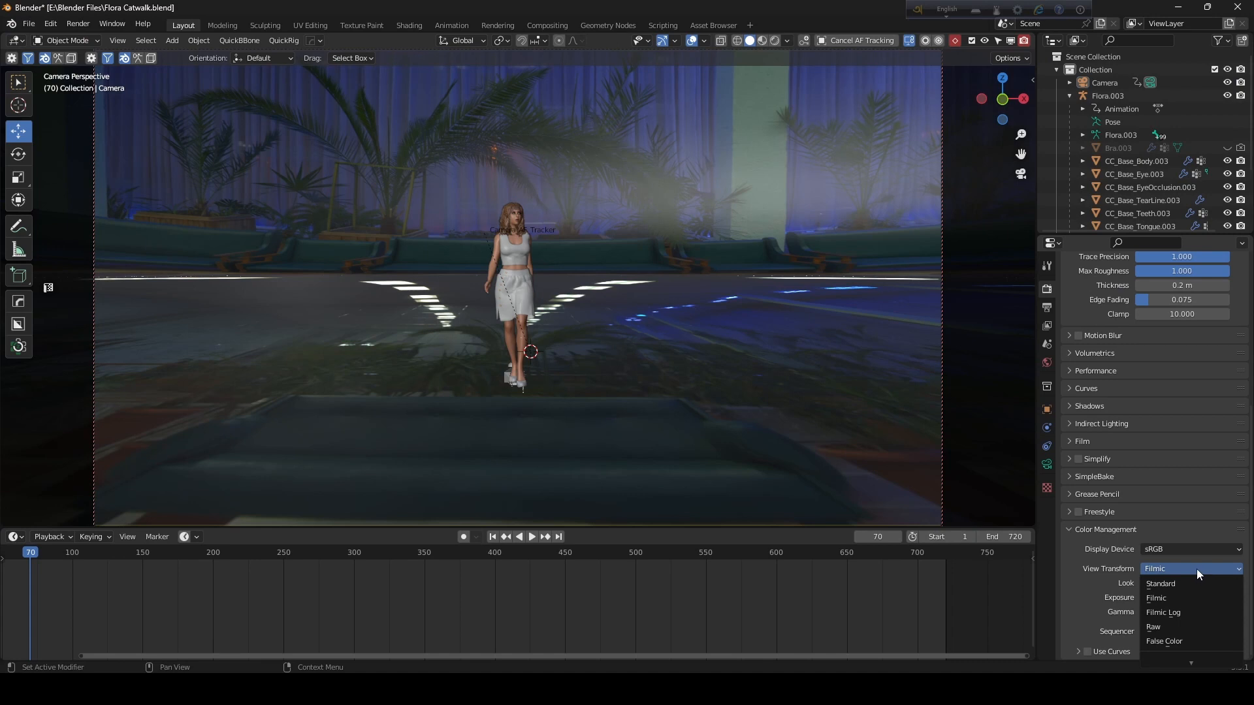
mouse_move(1162, 612)
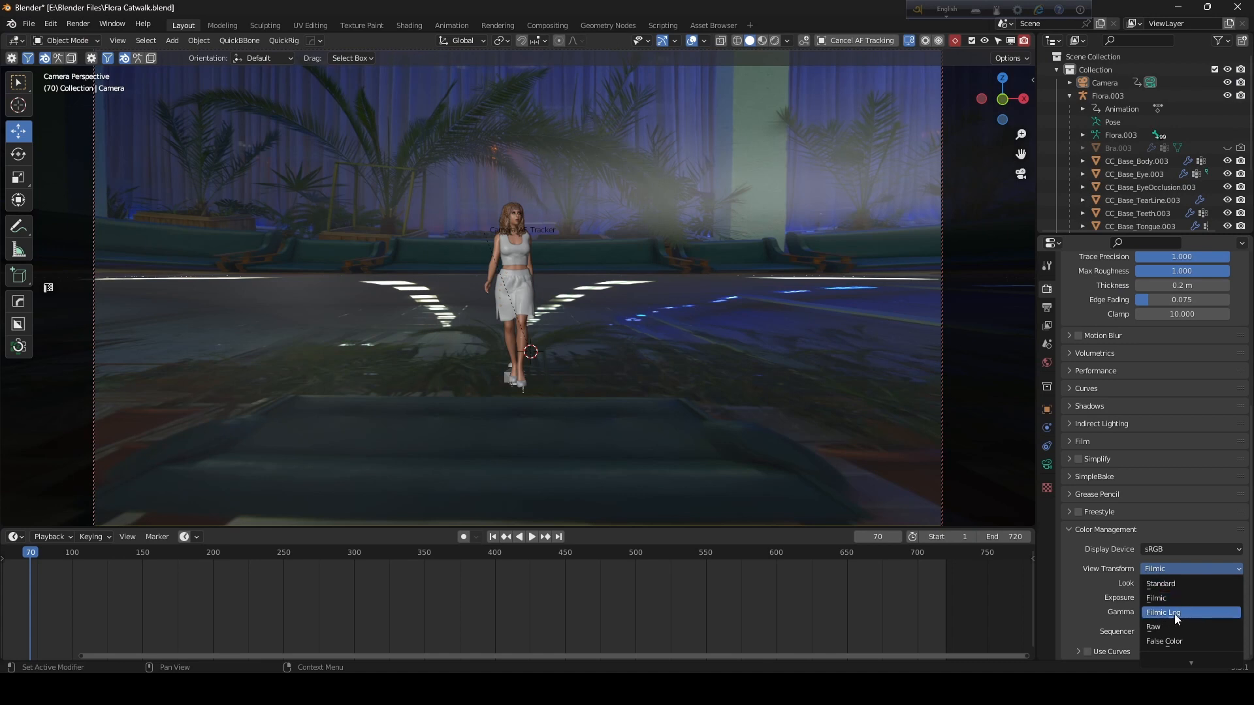
click(1163, 612)
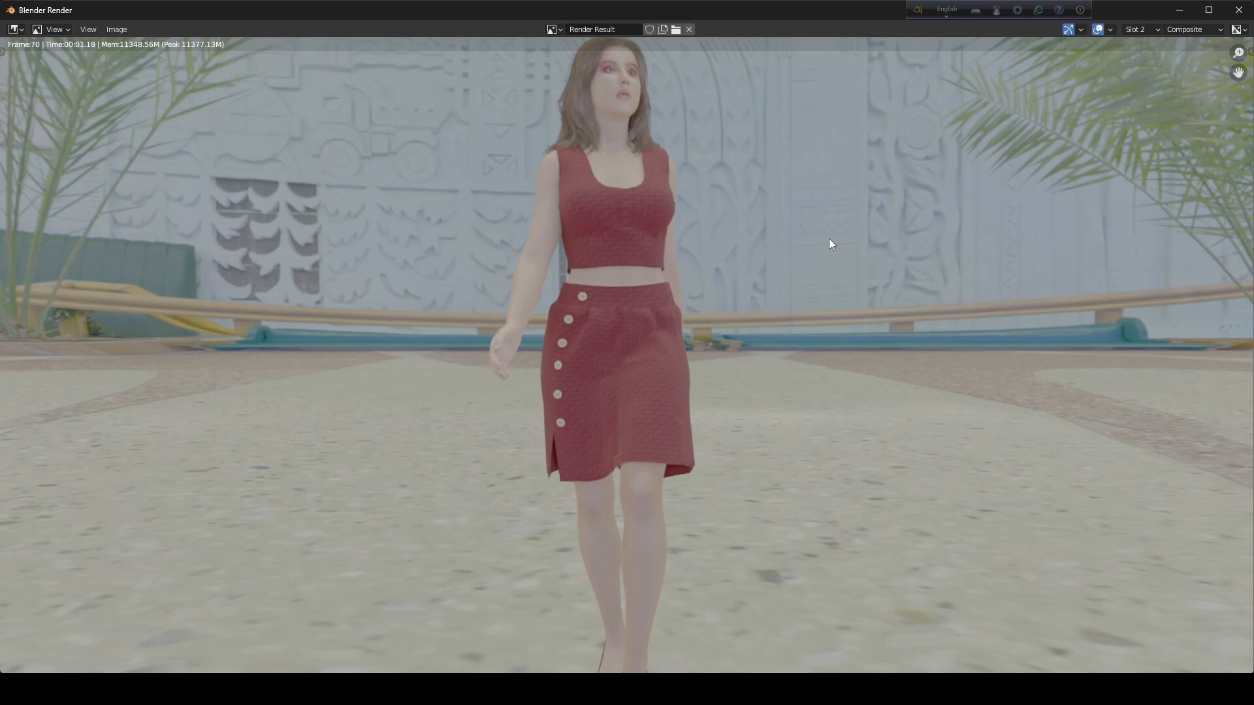
mouse_move(350, 267)
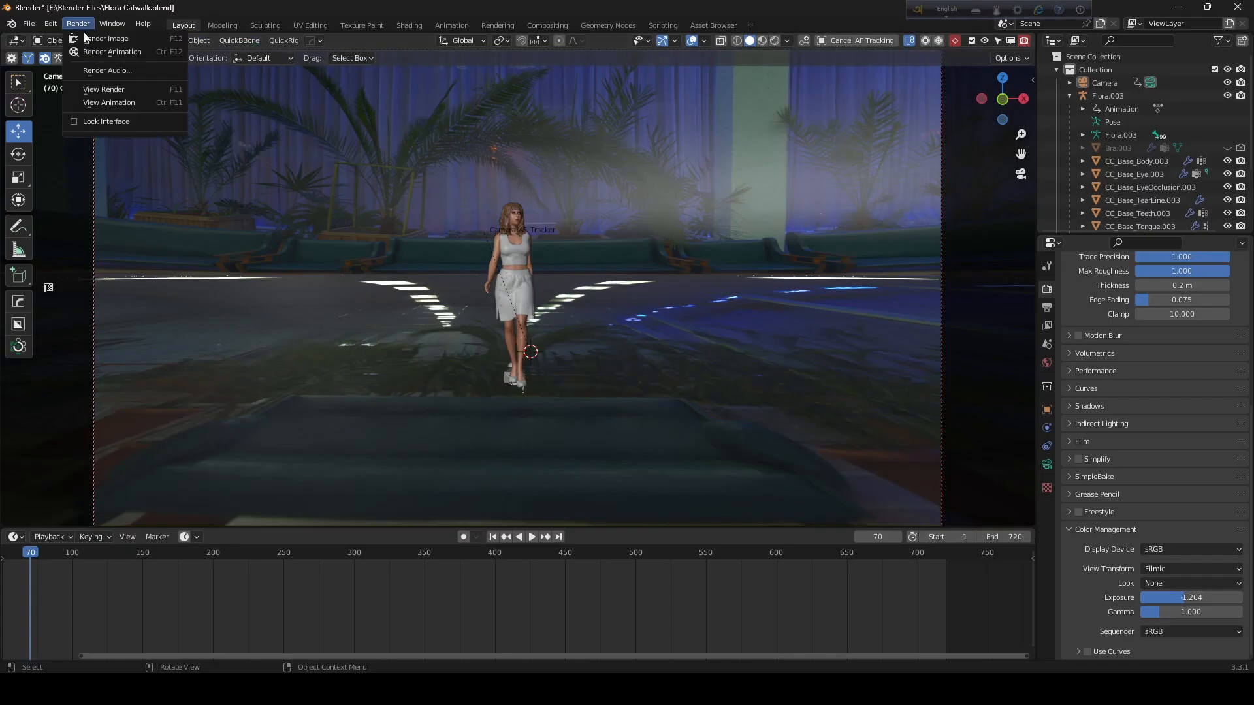
click(104, 37)
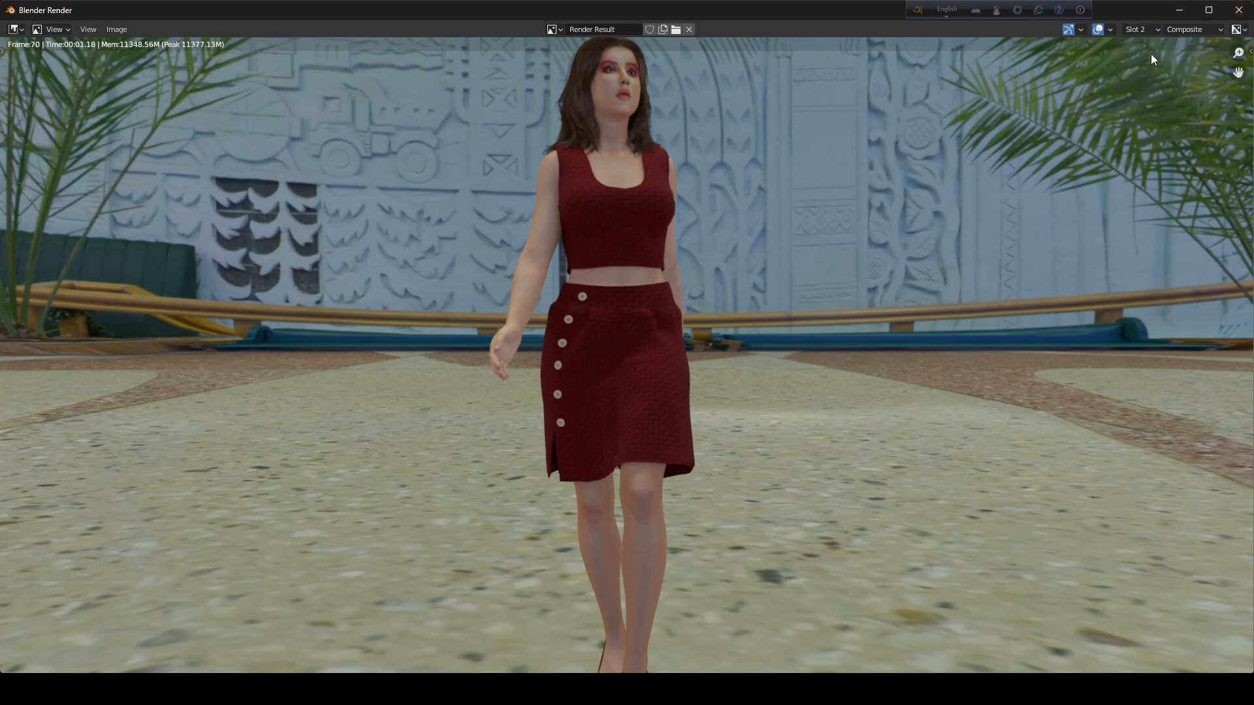
click(1137, 29)
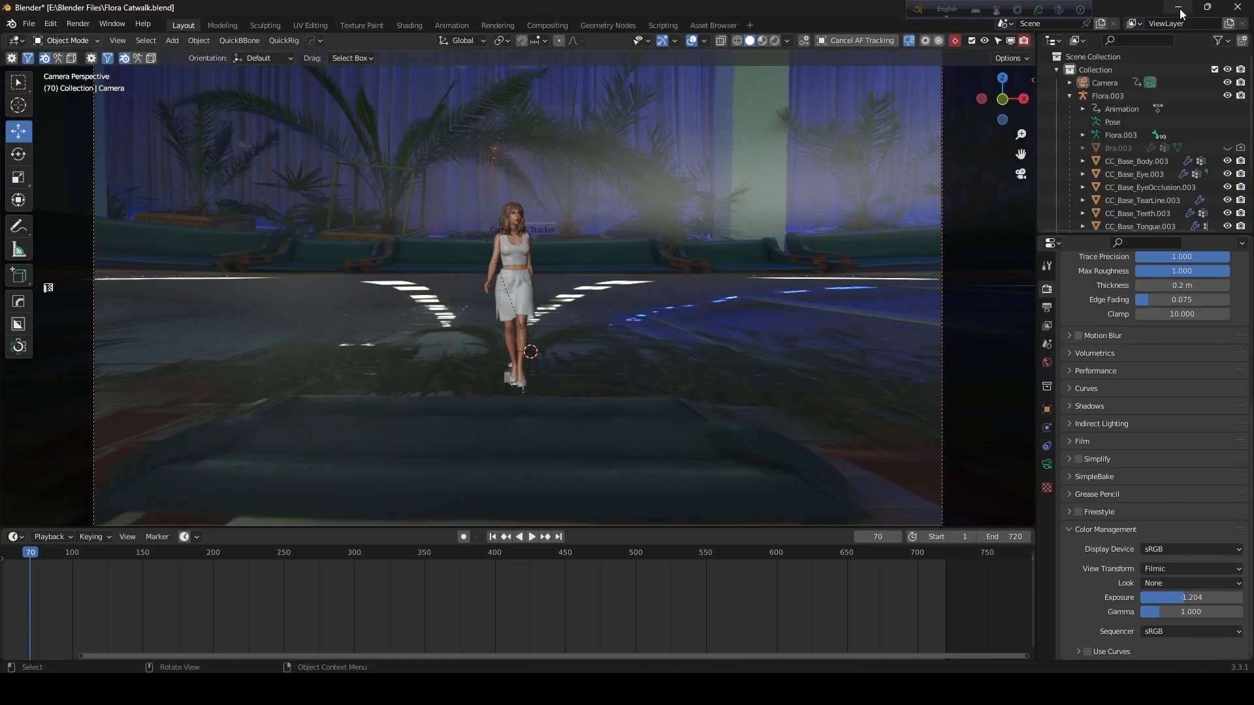
mouse_move(581, 277)
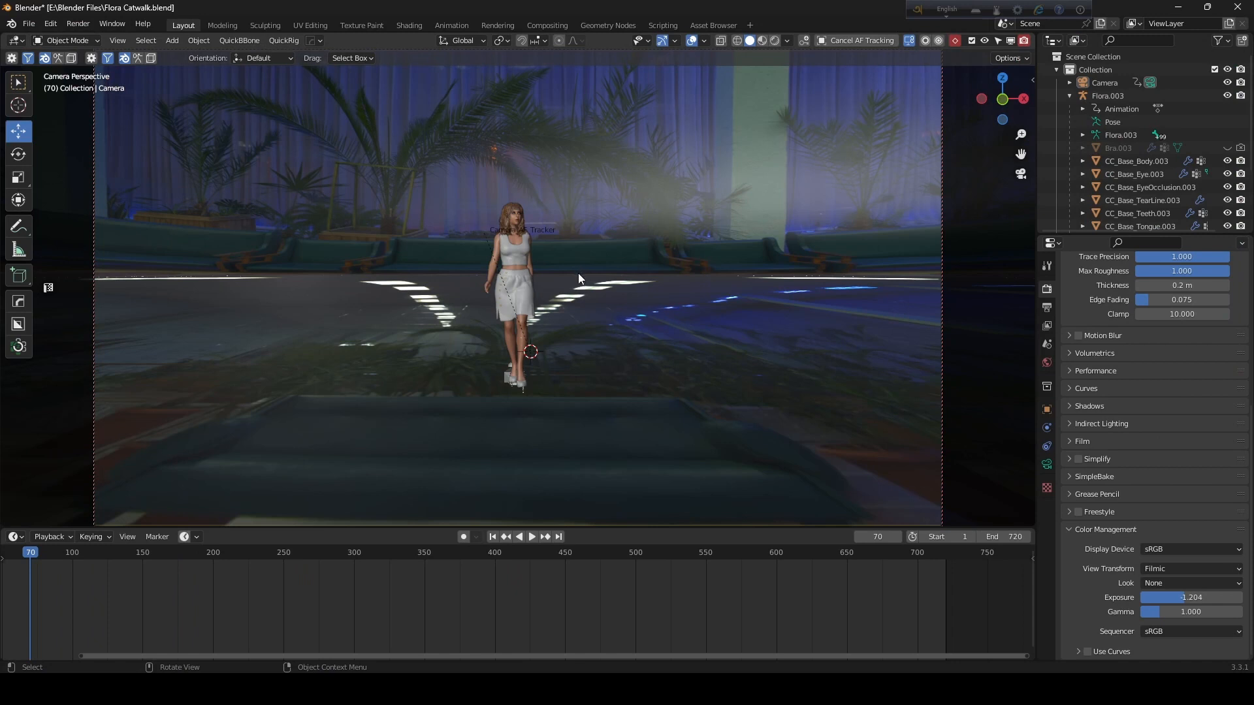
mouse_move(795, 366)
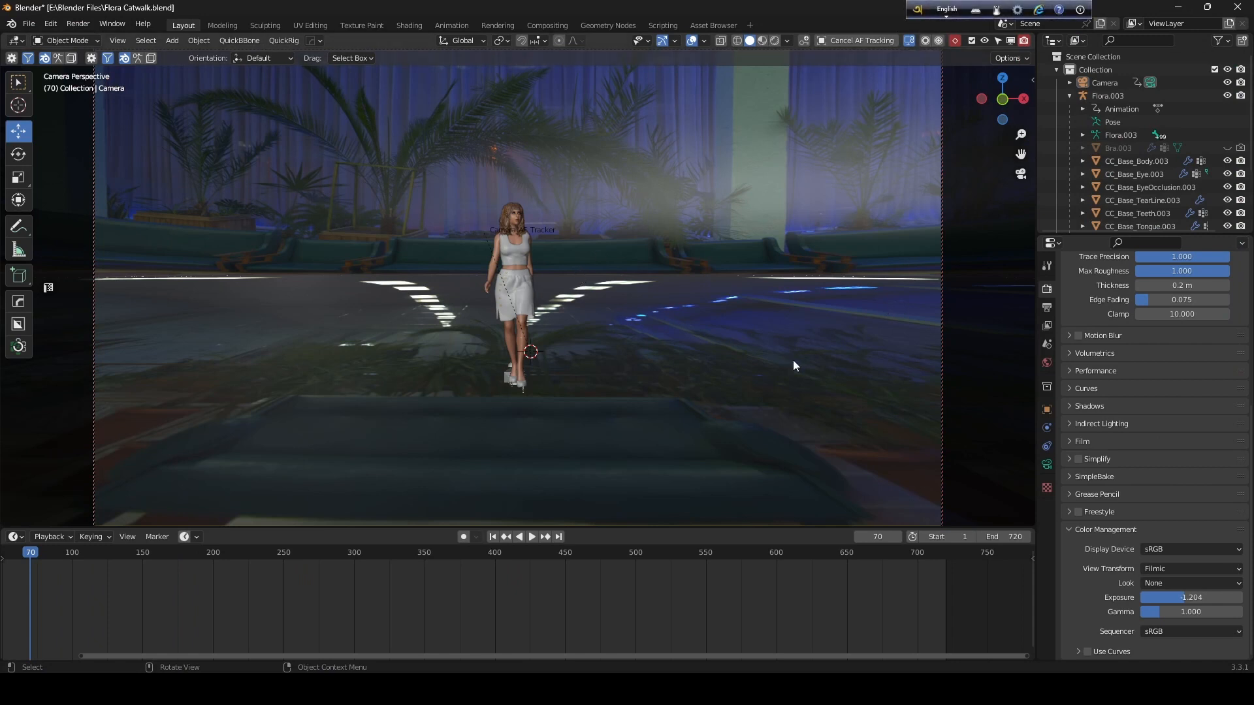